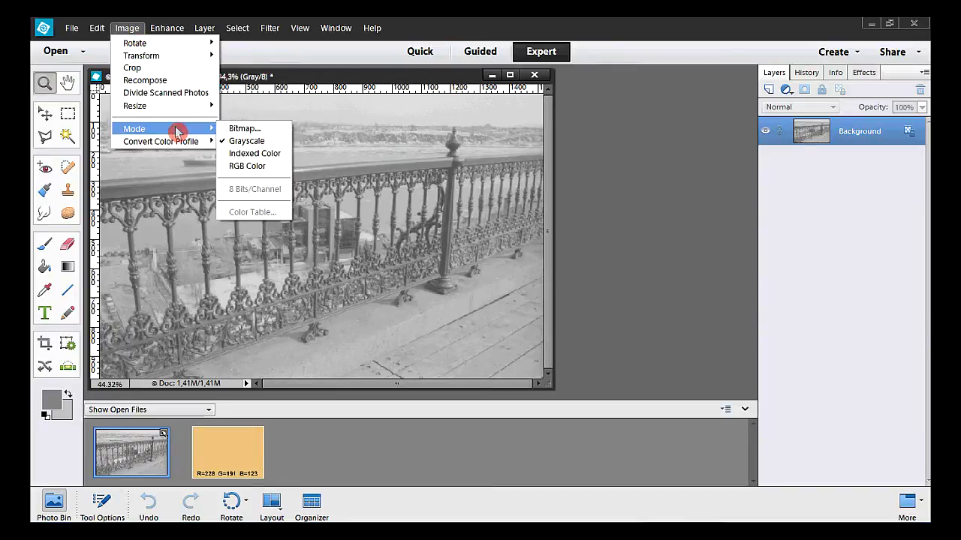
- Convert the grayscale guardrail photo to RGB Color mode
{"action": "left_click", "coordinate": [246, 165]}
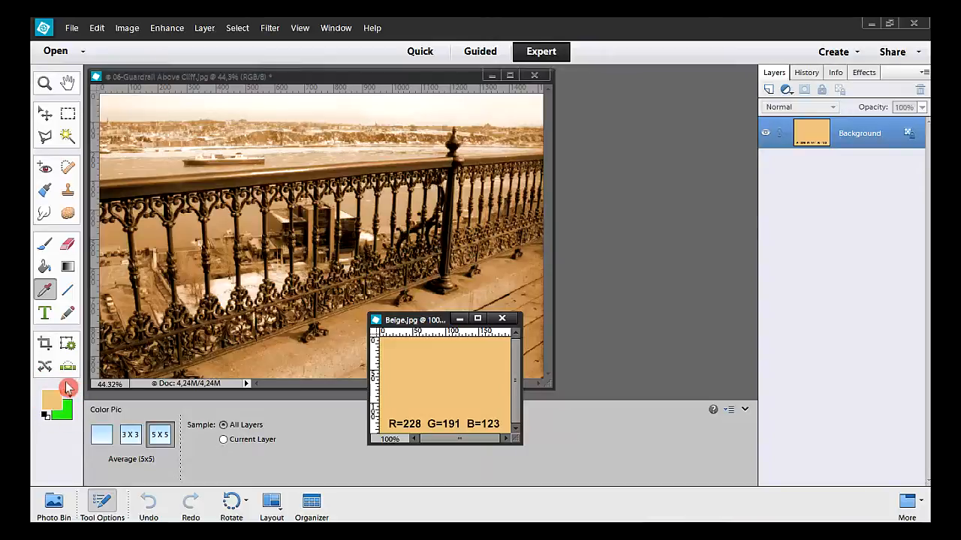
- Sample the beige swatch (R=228 G=191 B=123) as the foreground colour with the Eyedropper
{"action": "left_click", "coordinate": [51, 398]}
{"action": "type", "text": "BEIGE"}
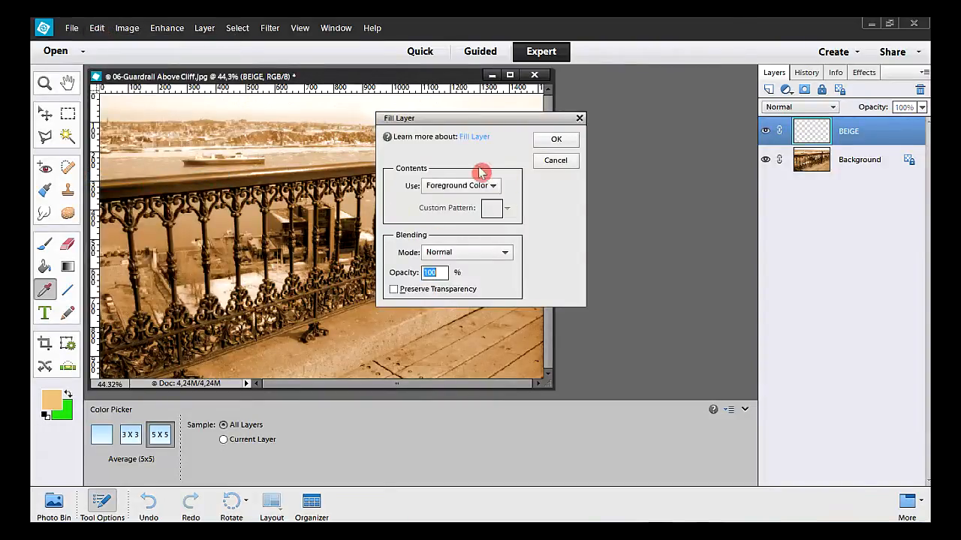
- Fill the BEIGE layer with the beige foreground colour via Fill Layer
{"action": "left_click", "coordinate": [556, 138]}
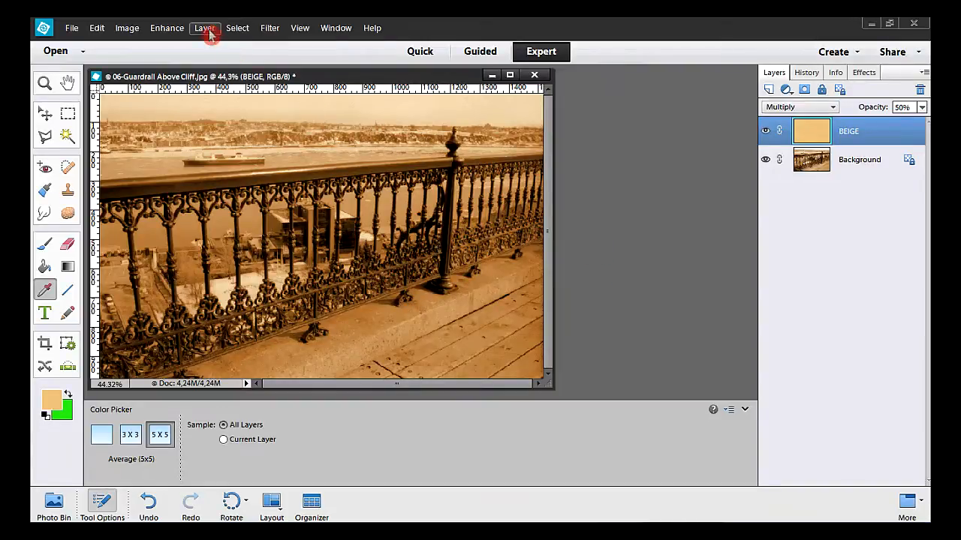